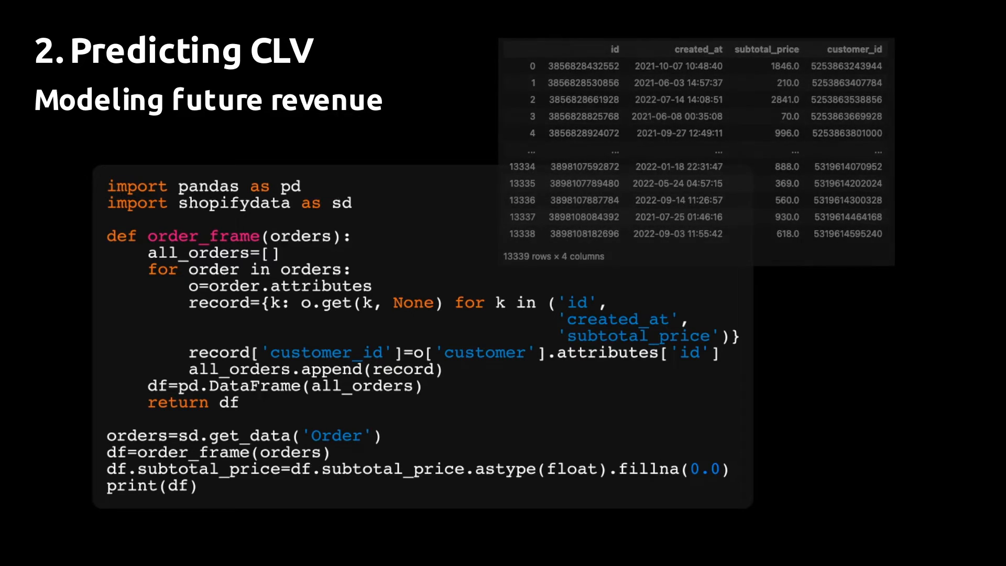
Advance to the Predicting CLV slide with the create_summary code and its customer dataframe.
key(Right)
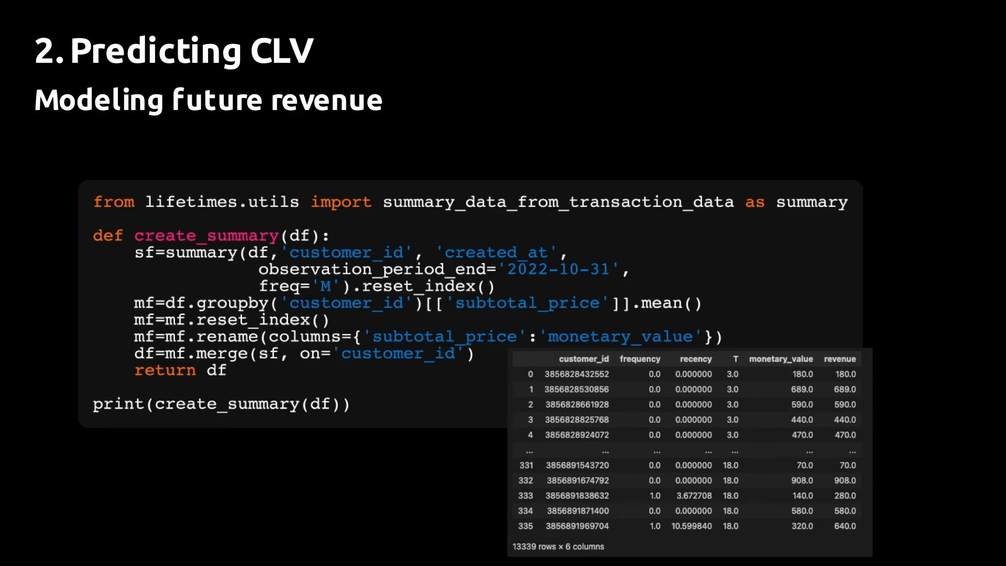